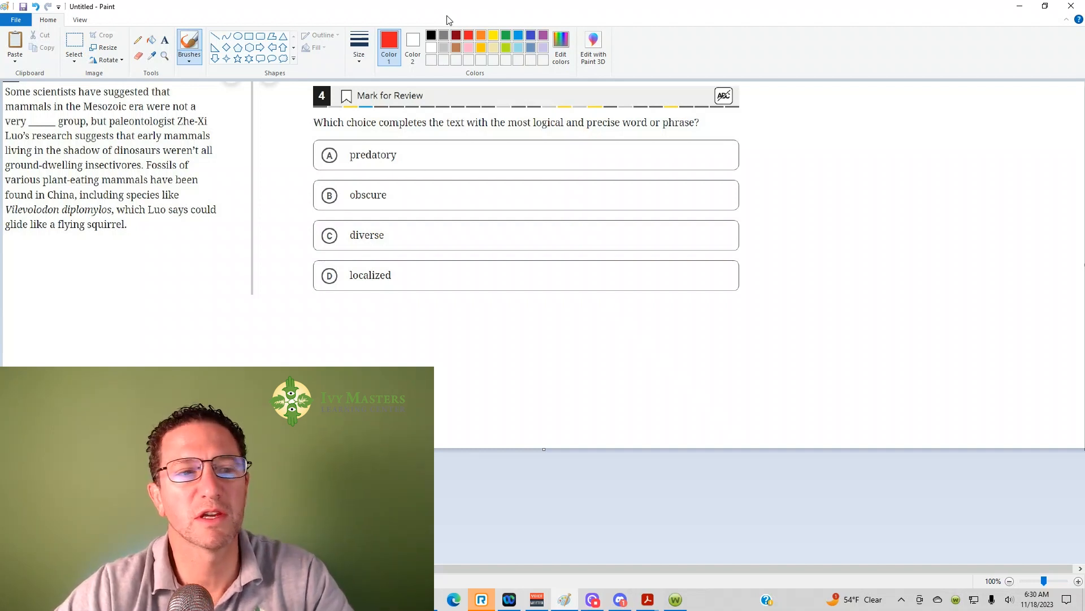
mouse_move(416, 29)
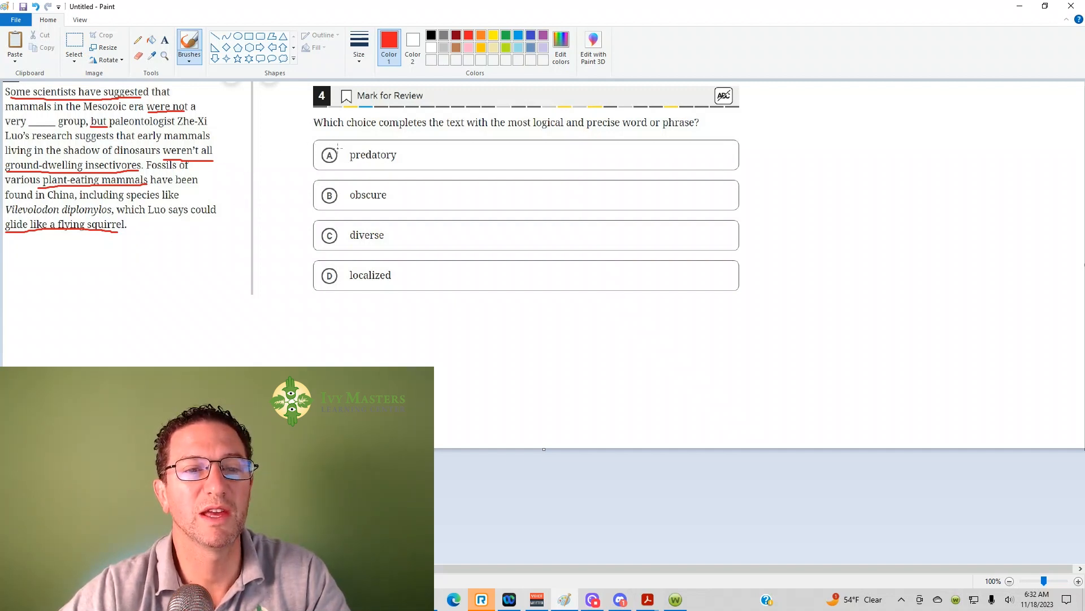
Draw red X marks over choices A predatory, B obscure and D localized.
click(329, 155)
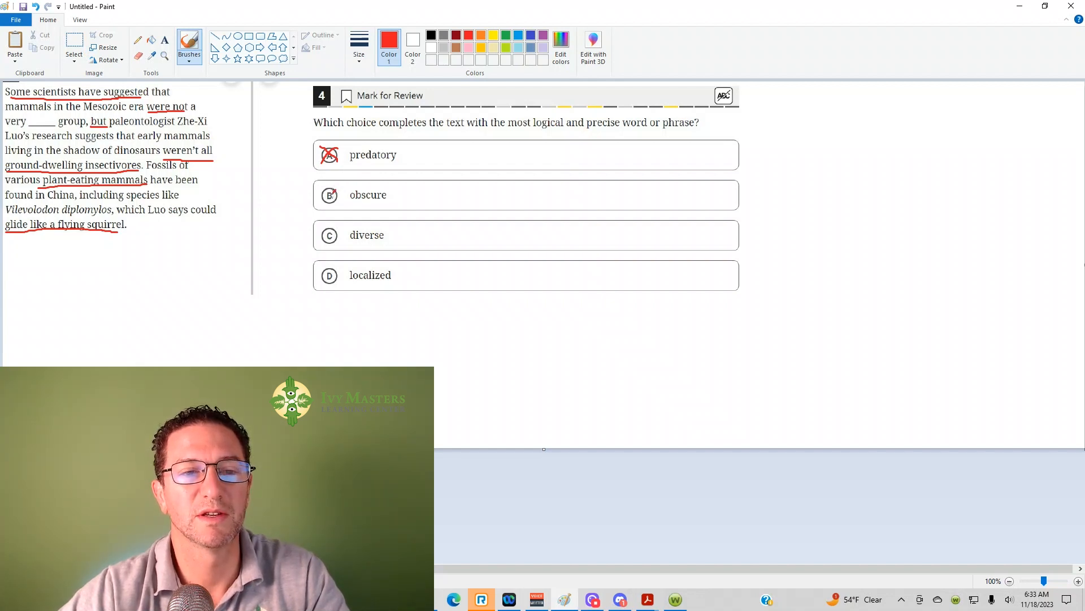
click(329, 195)
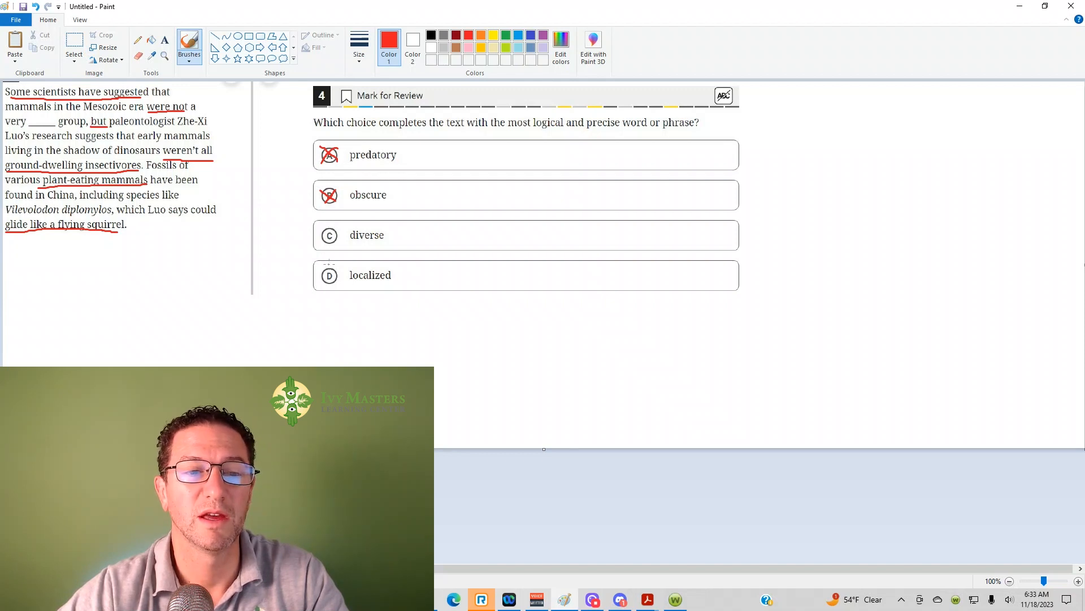
click(329, 275)
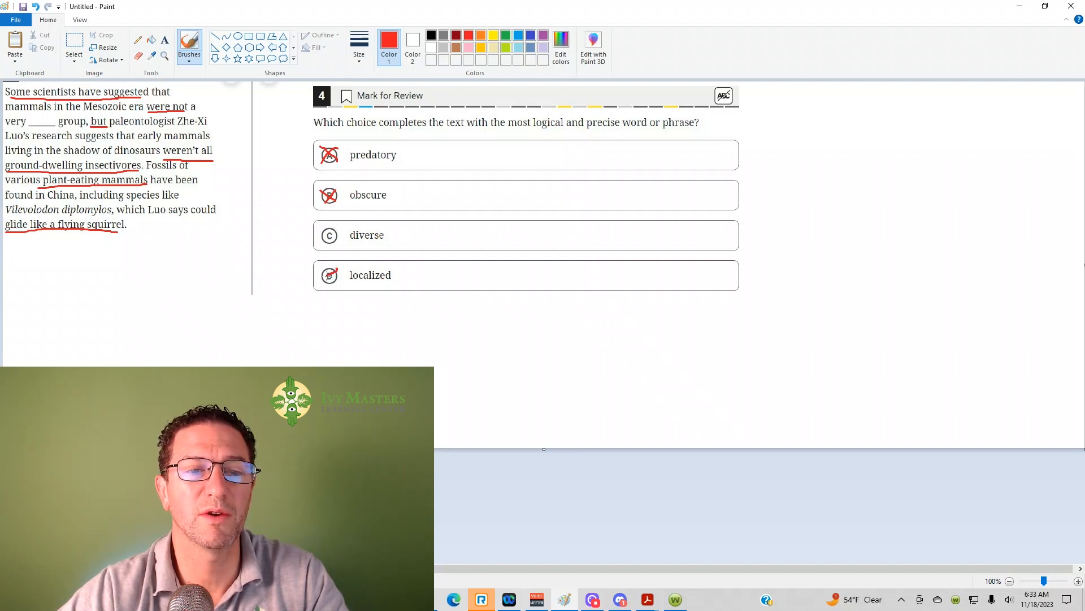
click(329, 275)
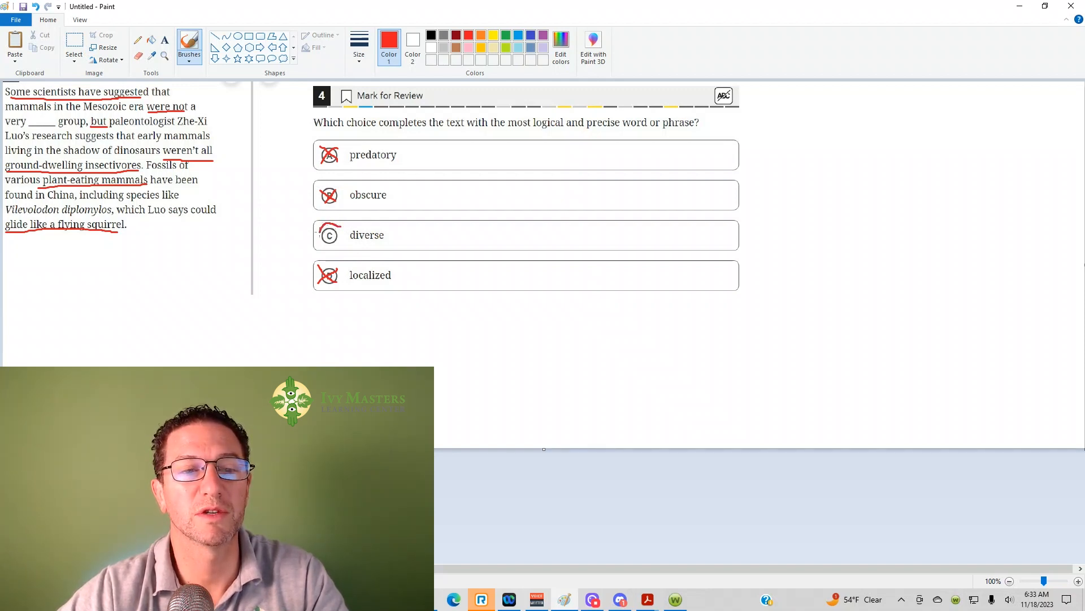
Draw a red circle around choice C diverse as the answer.
click(329, 235)
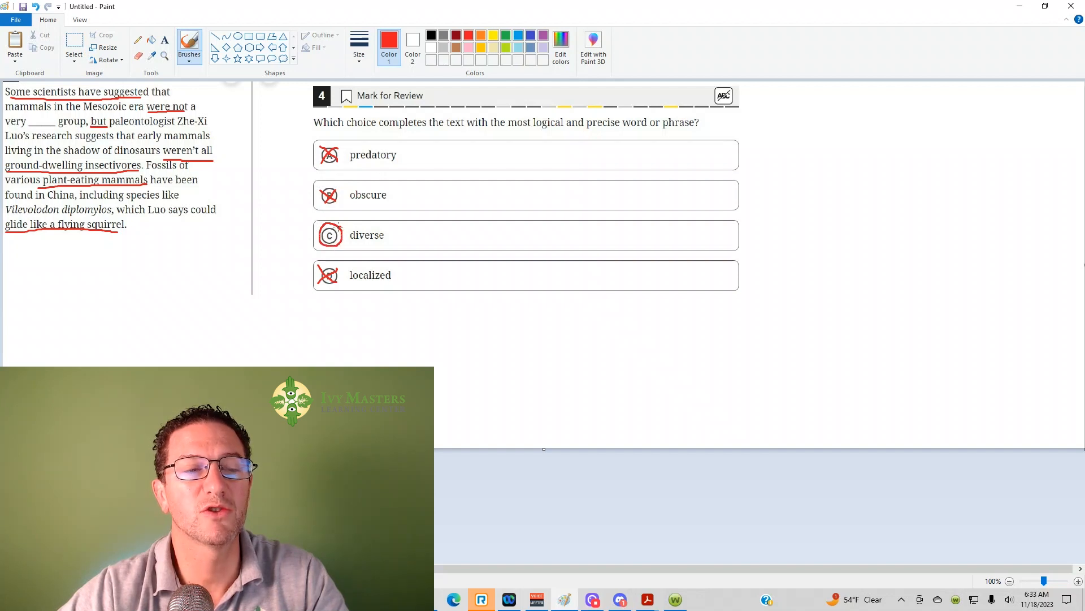